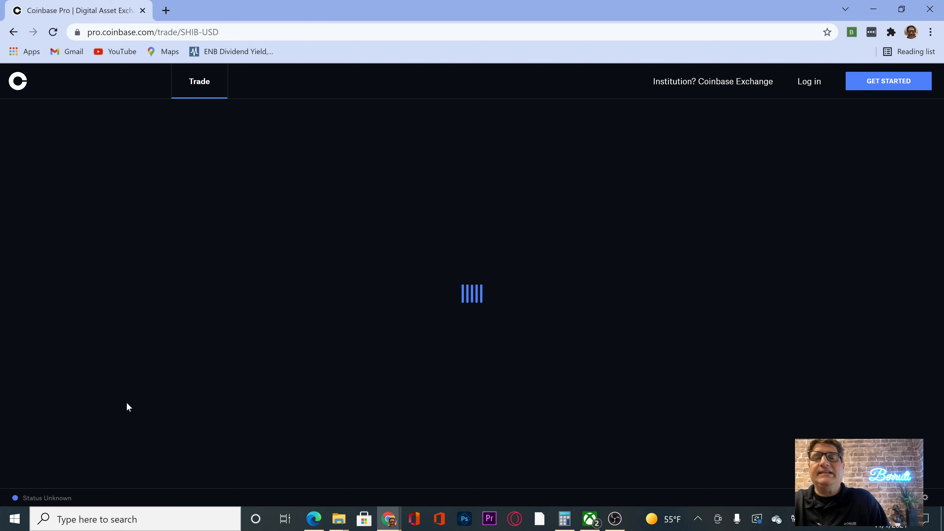
mouse_move(897, 84)
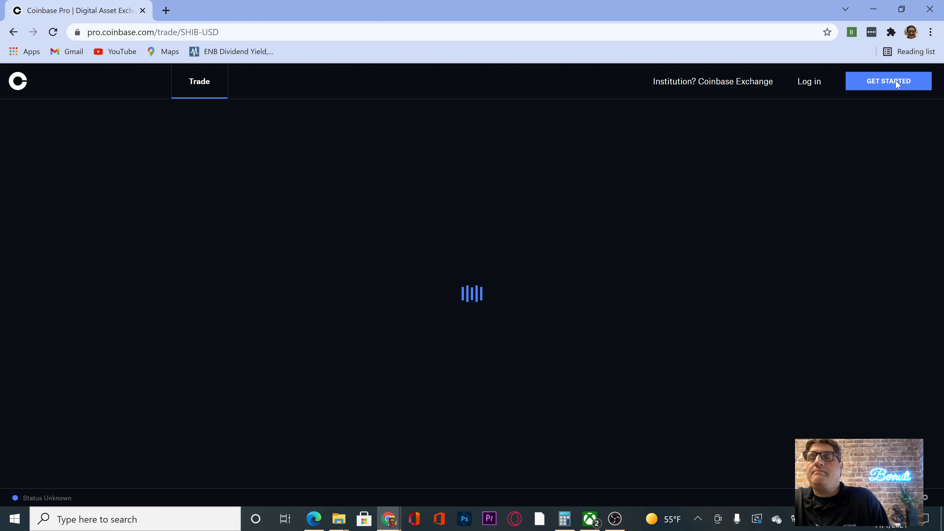
Step: Begin sign-up via GET STARTED, reaching the Coinbase human security check
left_click(887, 81)
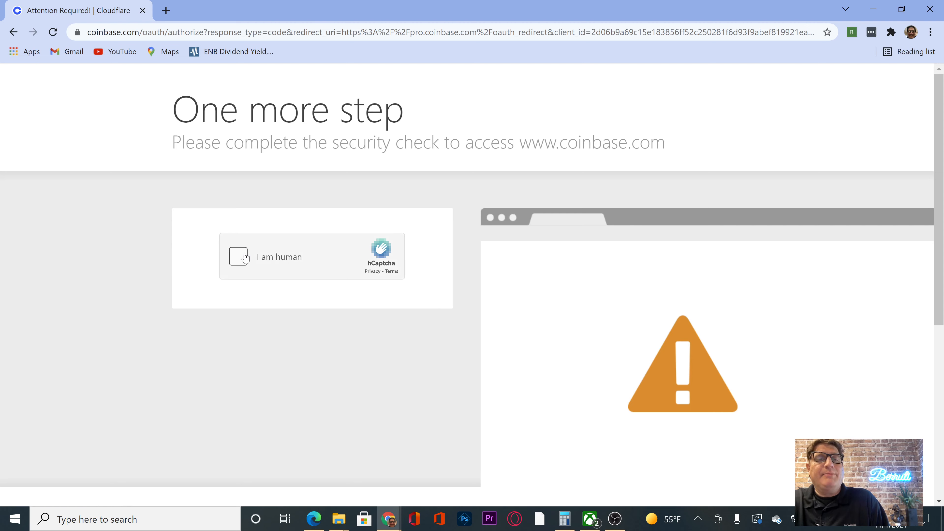
Step: Confirm 'I am human' and verify by marking the boat pictures in both image sets
left_click(238, 257)
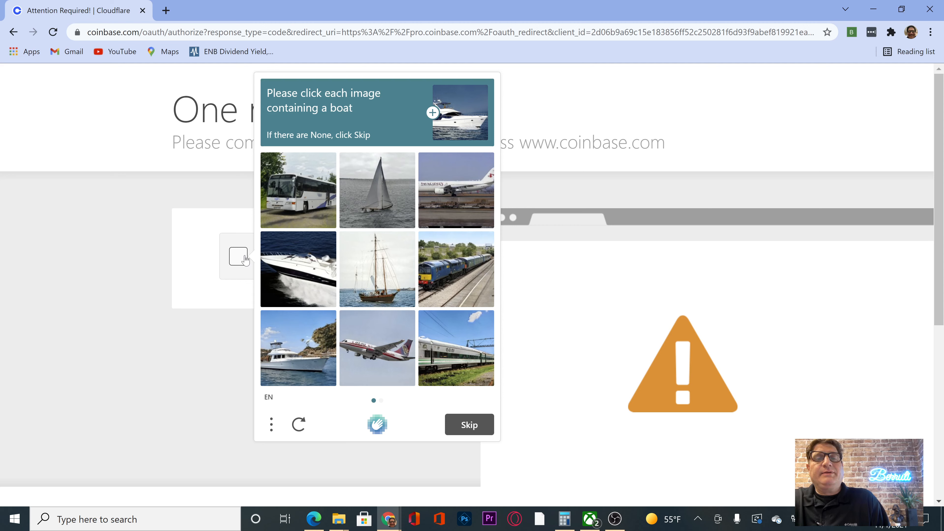
left_click(297, 268)
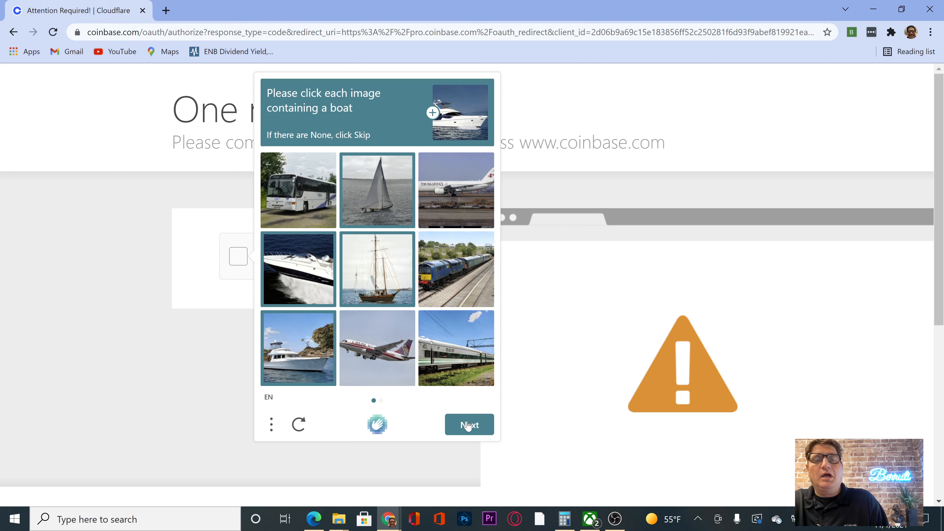
left_click(468, 424)
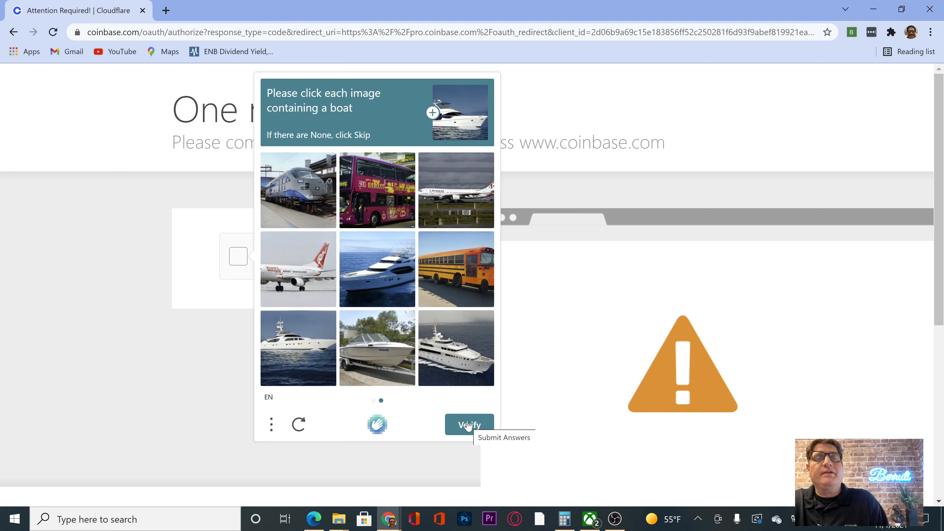
left_click(376, 268)
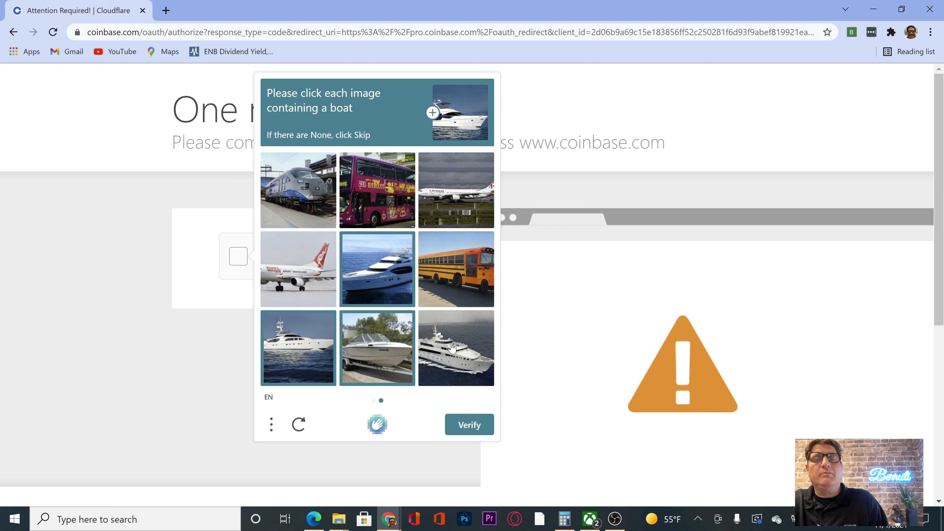
left_click(468, 424)
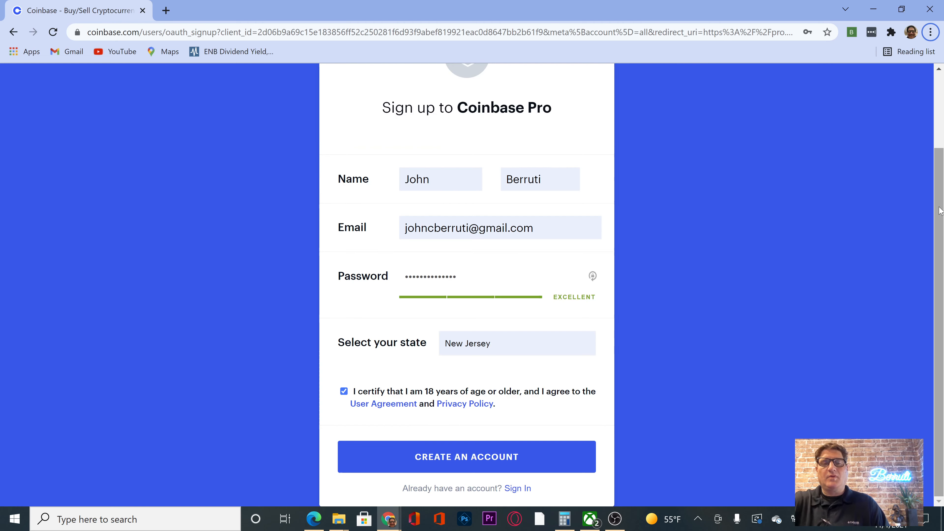
mouse_move(630, 380)
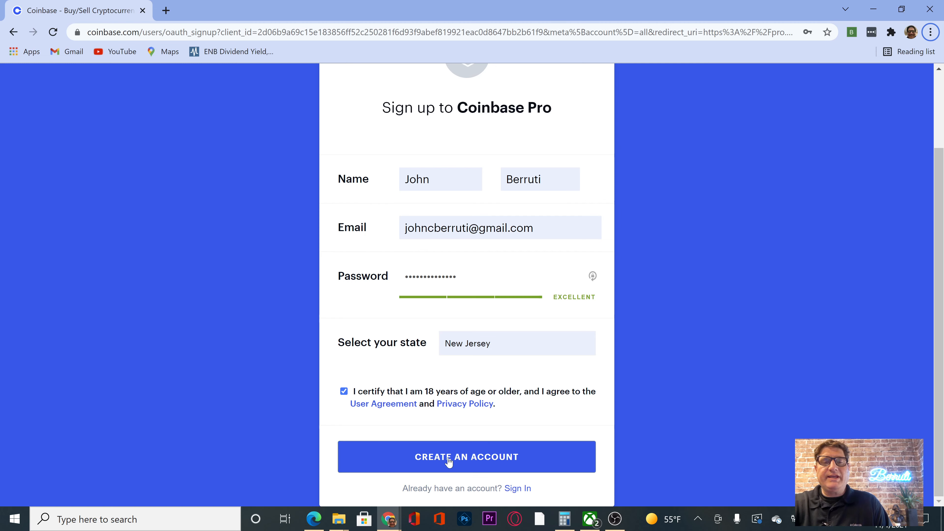
Step: Create the account from the filled form with state New Jersey and terms accepted
left_click(465, 456)
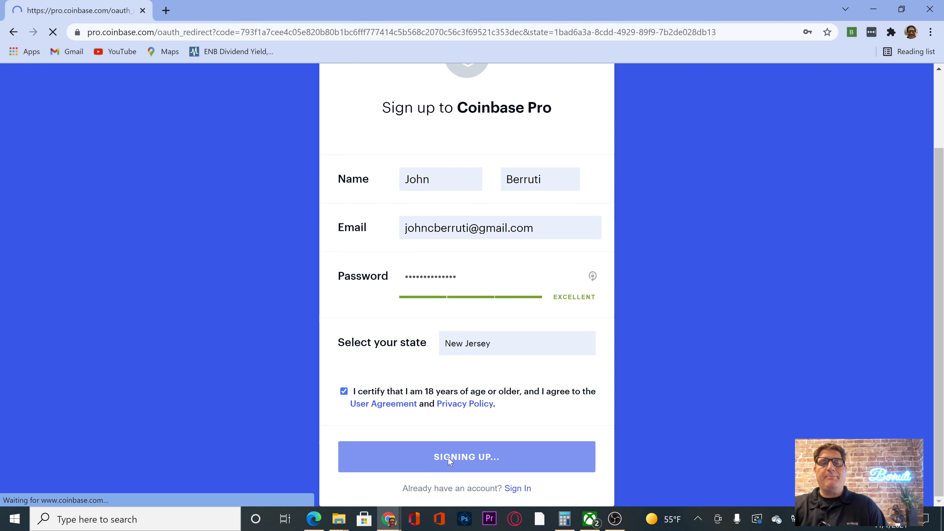
left_click(466, 456)
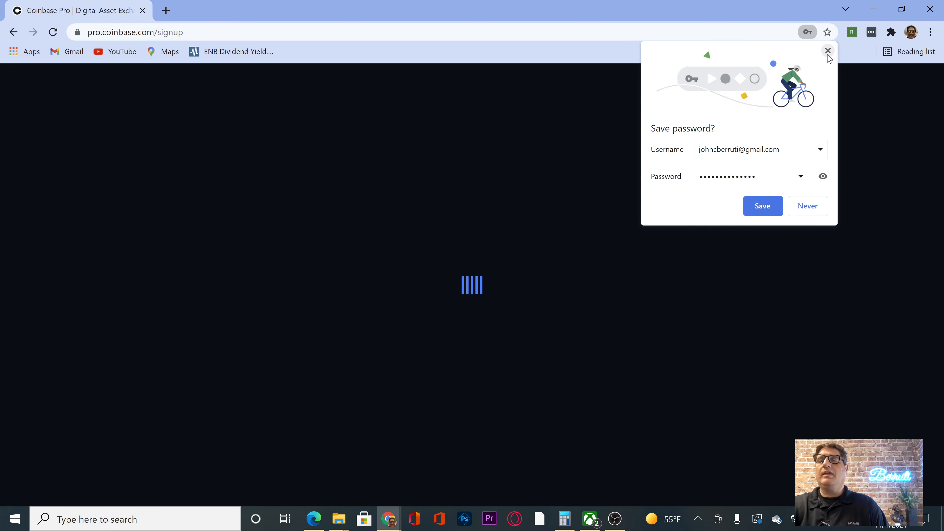
Step: Decline the browser's Save password offer and submit United States as citizenship
left_click(827, 51)
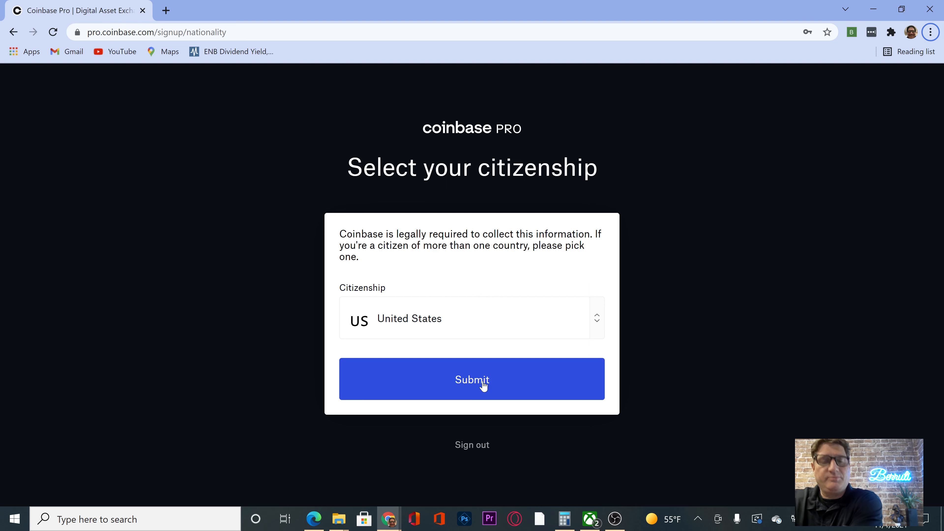
left_click(471, 379)
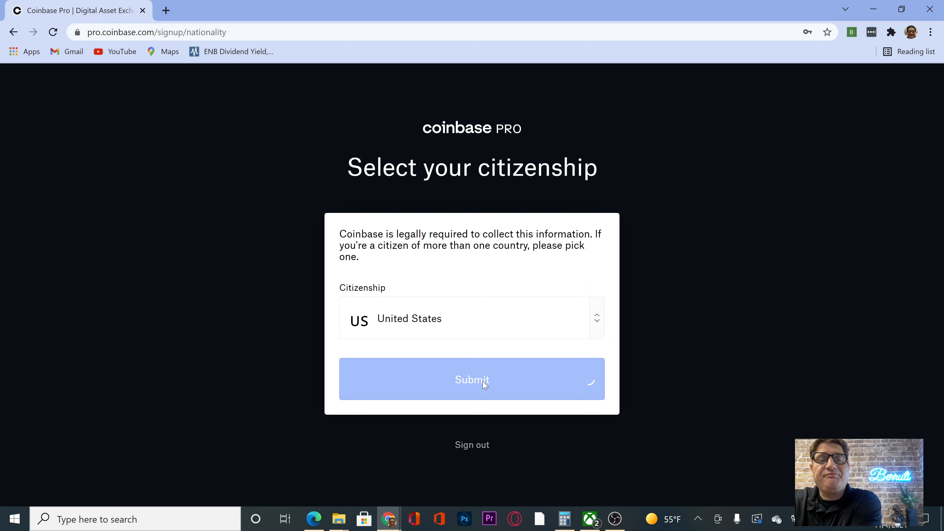
left_click(472, 379)
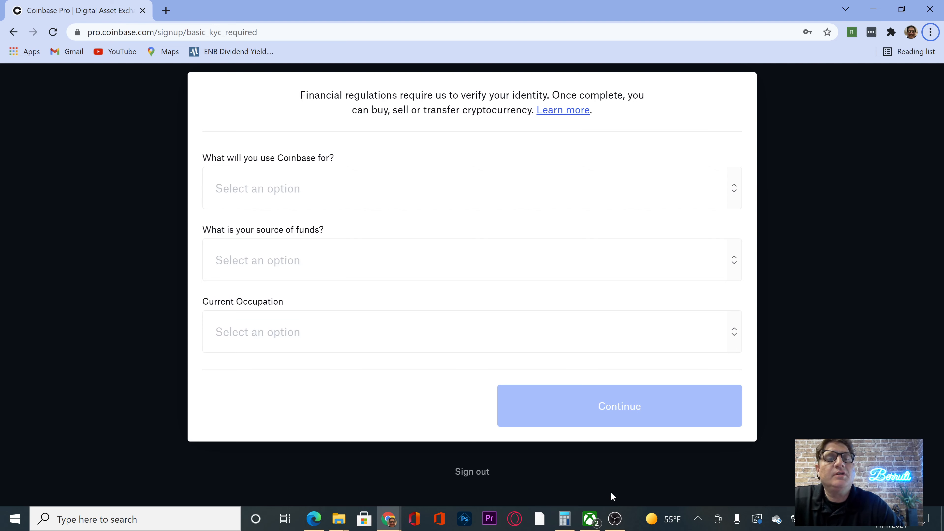
mouse_move(426, 232)
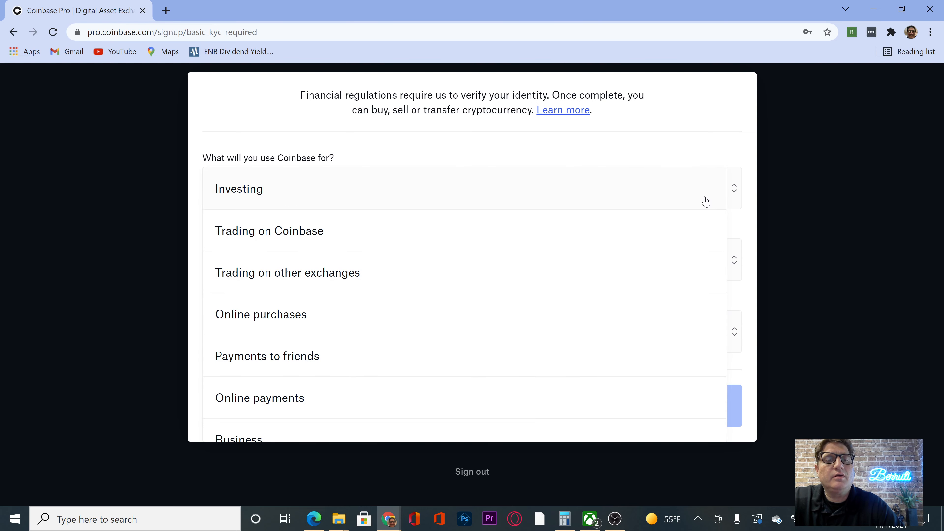
mouse_move(704, 242)
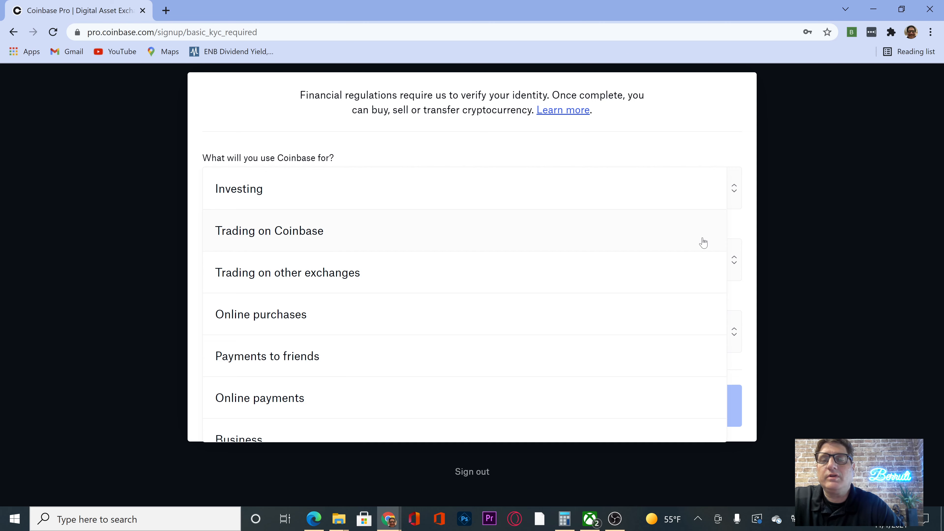
mouse_move(589, 268)
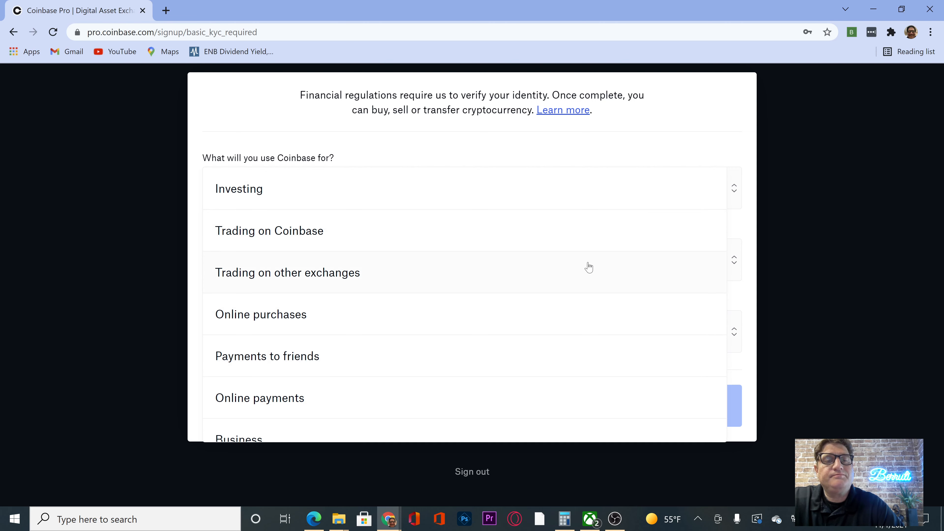
mouse_move(584, 234)
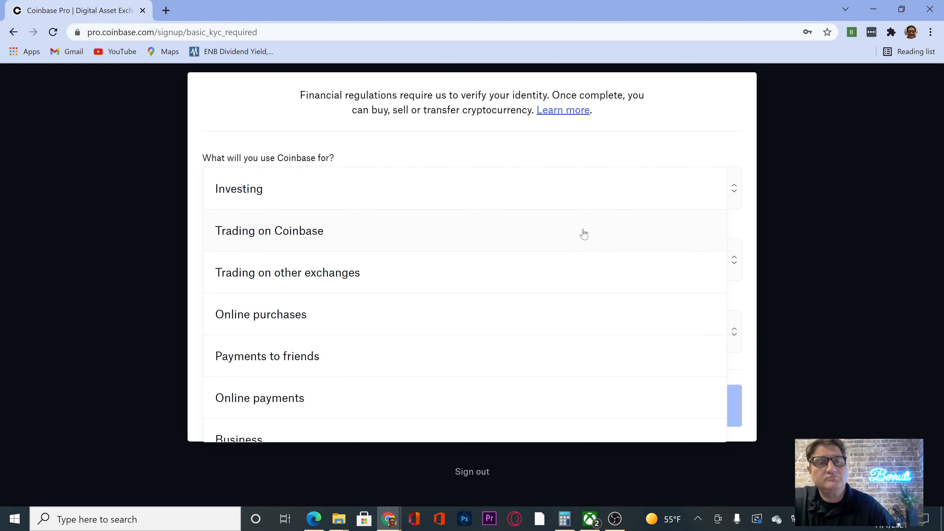
Step: Answer Investing, Investments and Self Employed, then continue past the questionnaire
left_click(238, 188)
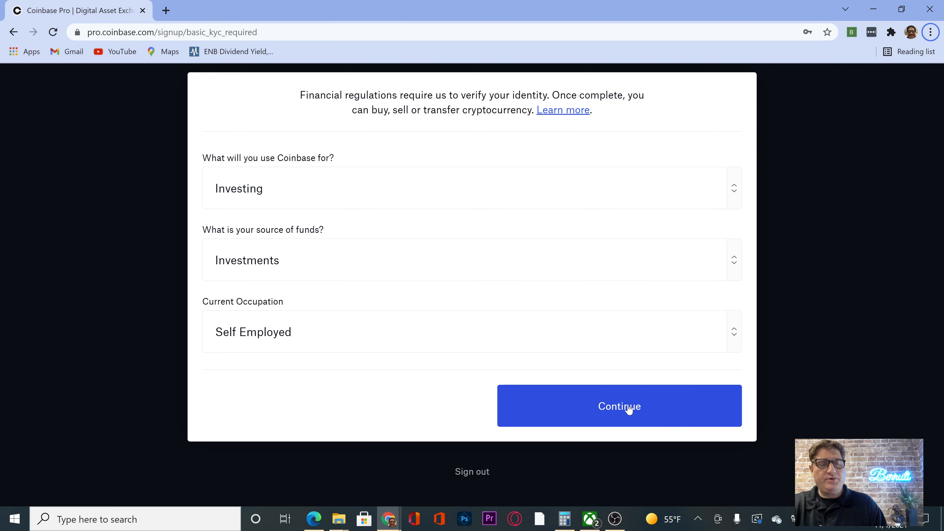
left_click(619, 405)
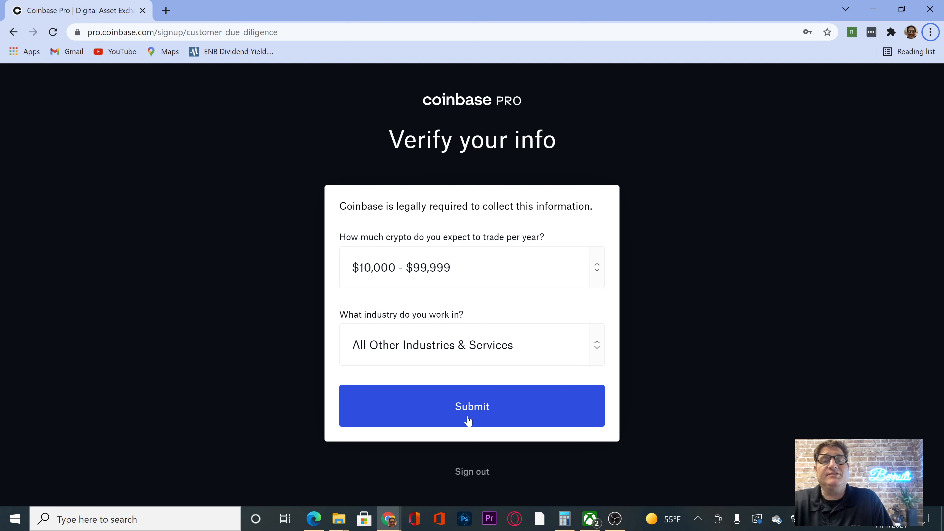
mouse_move(506, 269)
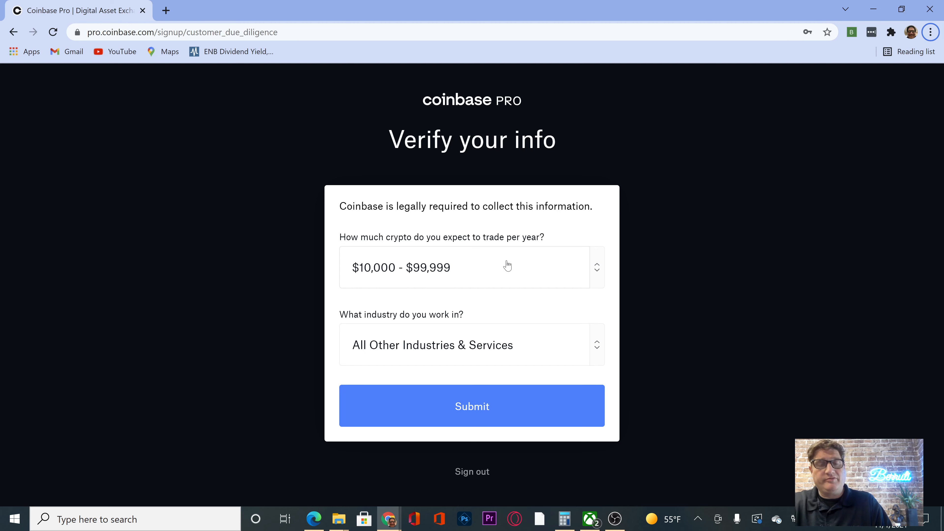
Step: Submit $10,000 - $99,999 yearly volume and All Other Industries & Services as industry
left_click(472, 405)
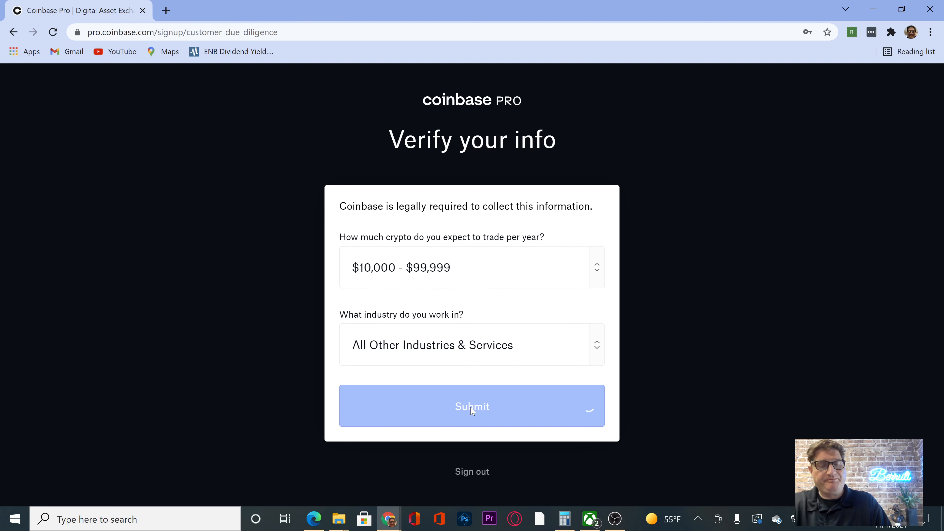
left_click(472, 406)
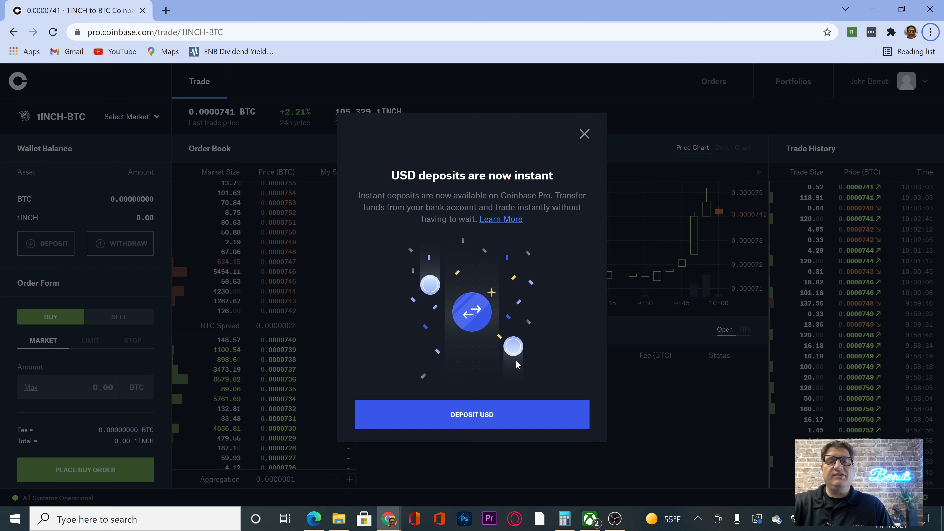
mouse_move(557, 296)
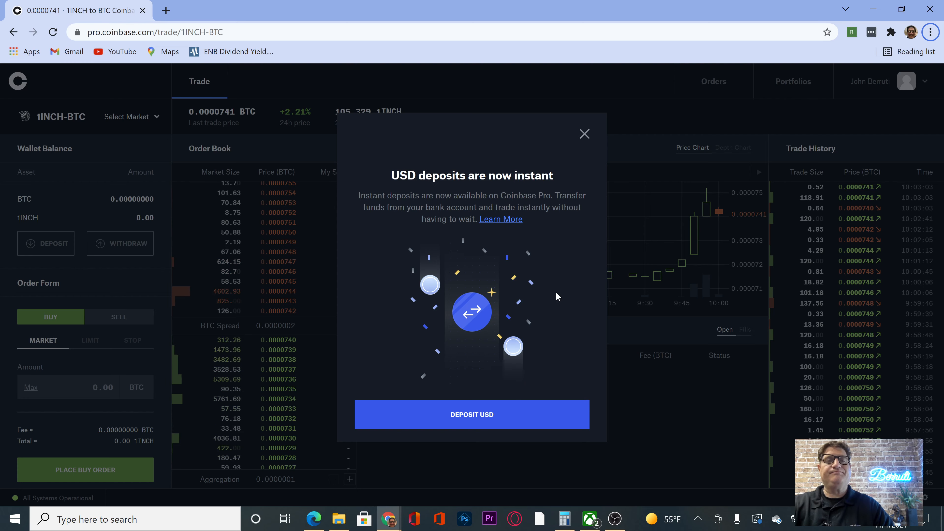
Step: Start a USD bank deposit, then dismiss the Plaid prompt to reach the 1INCH-BTC dashboard
left_click(471, 414)
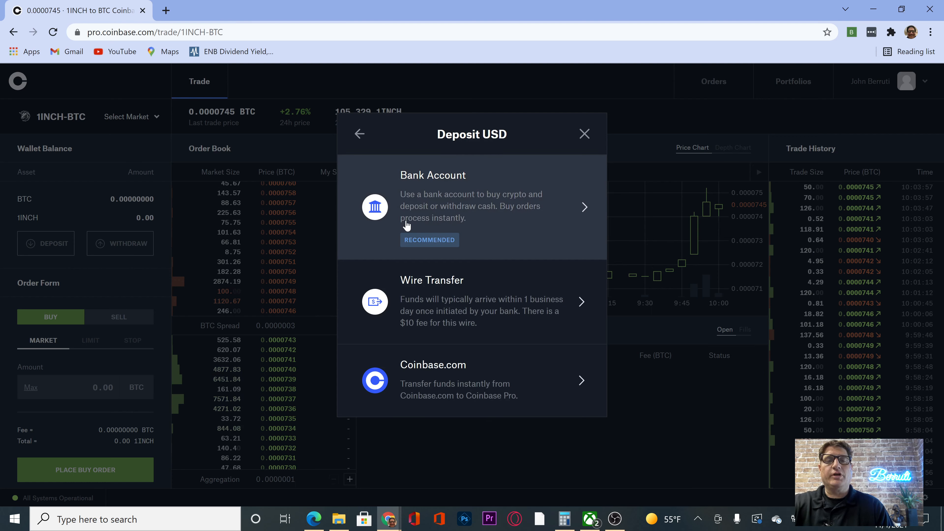
mouse_move(440, 237)
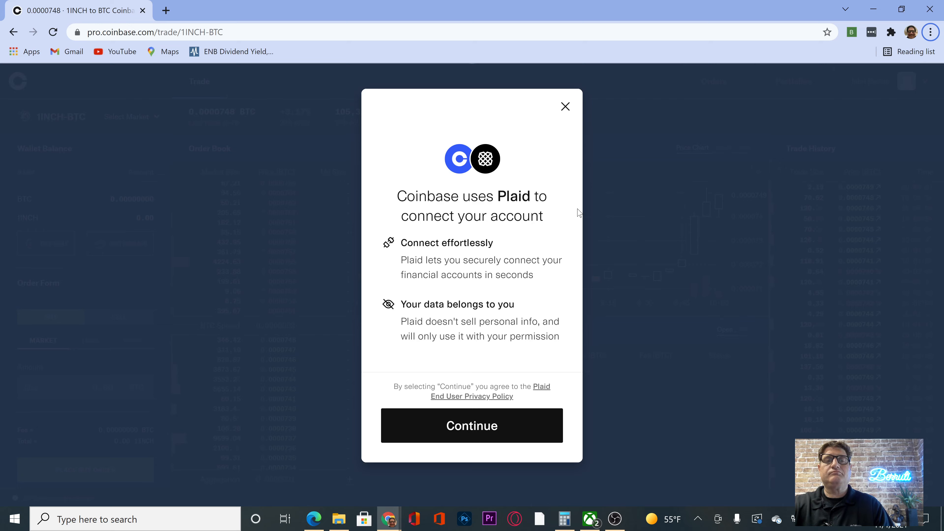
left_click(564, 106)
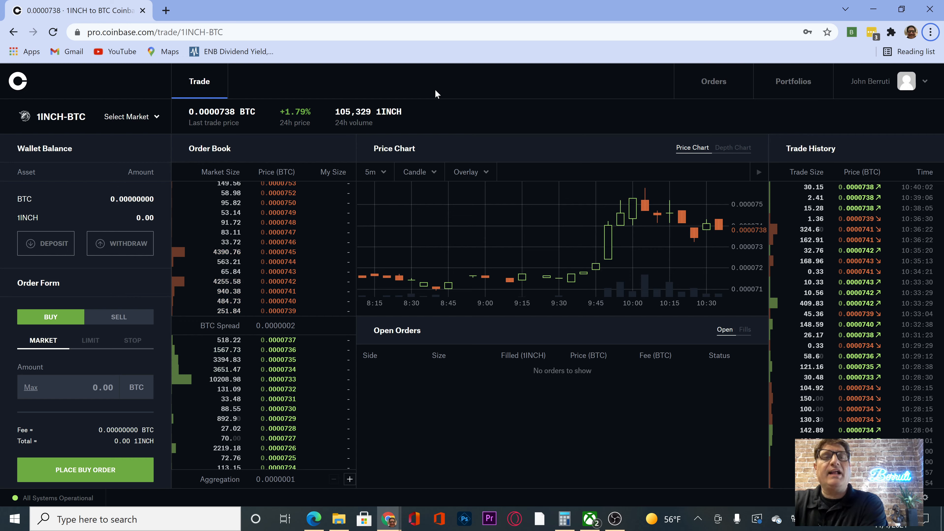
mouse_move(475, 107)
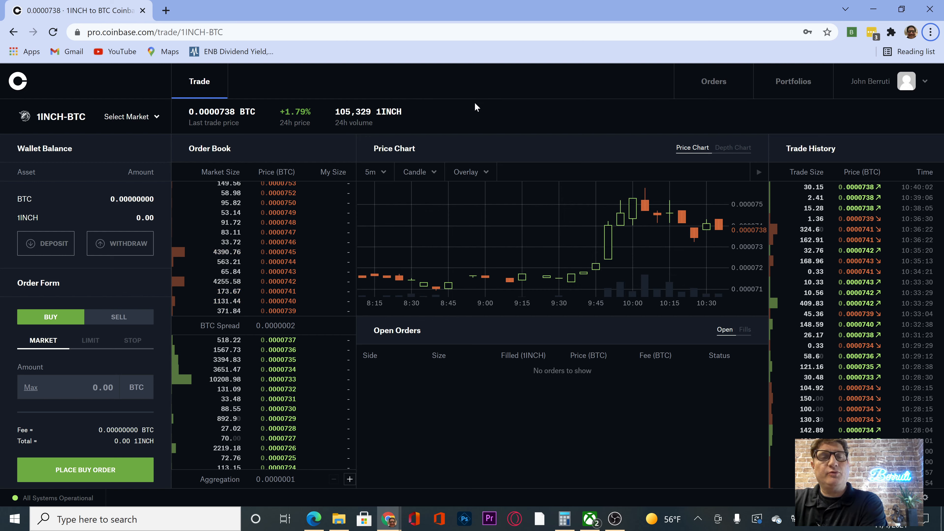
mouse_move(233, 246)
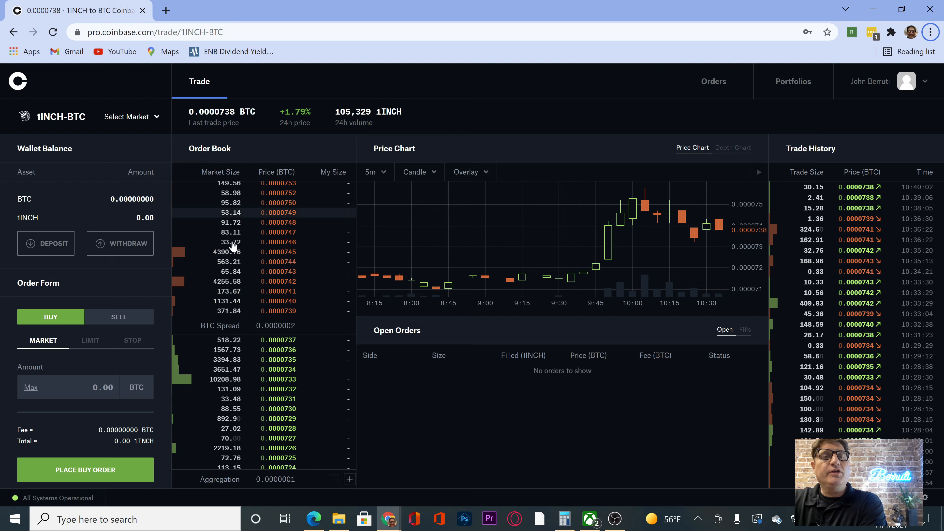
mouse_move(101, 152)
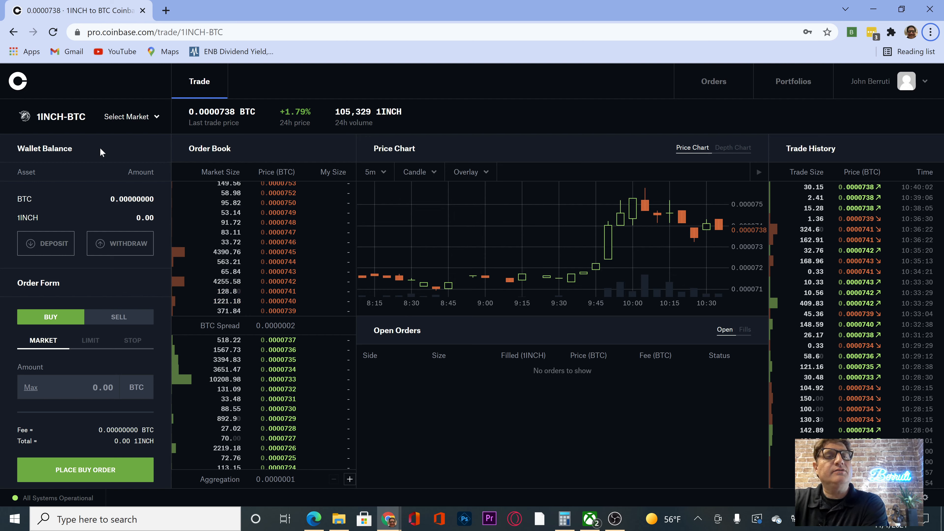
mouse_move(116, 150)
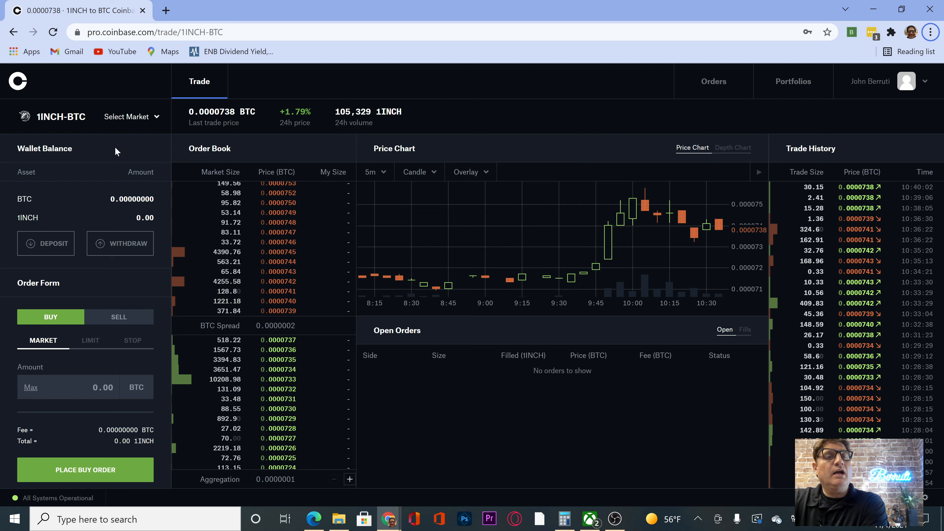
mouse_move(92, 187)
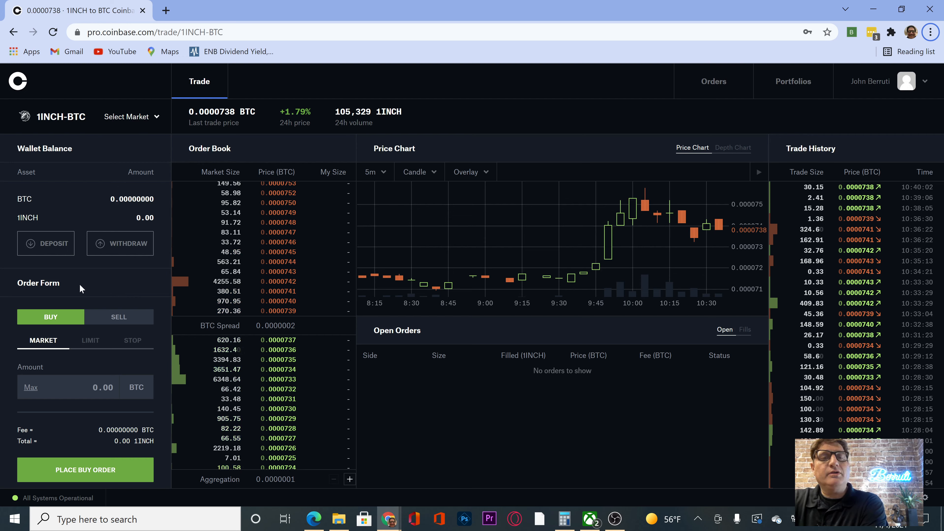
mouse_move(644, 139)
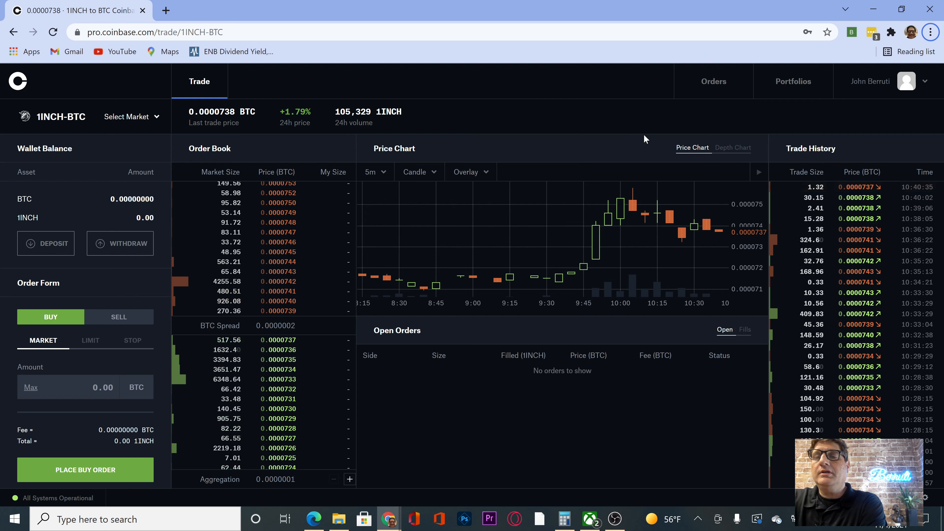
mouse_move(713, 81)
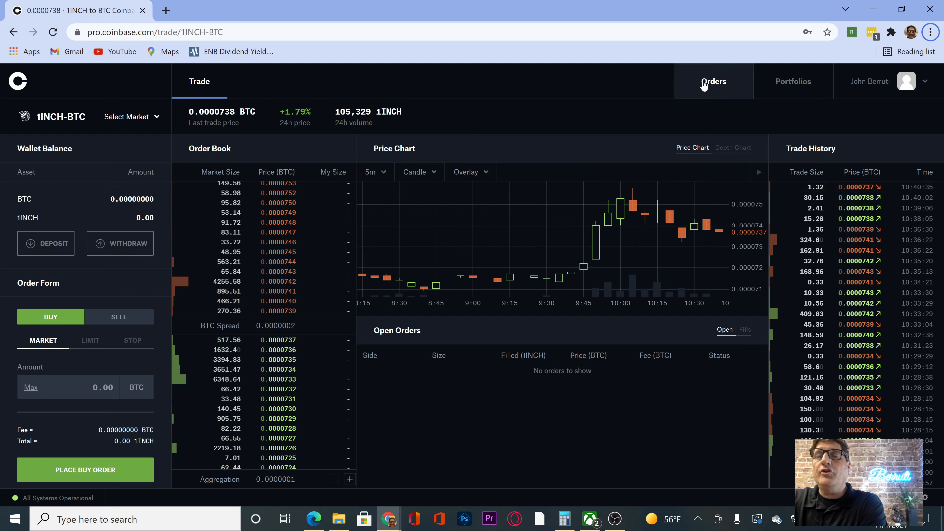
mouse_move(628, 98)
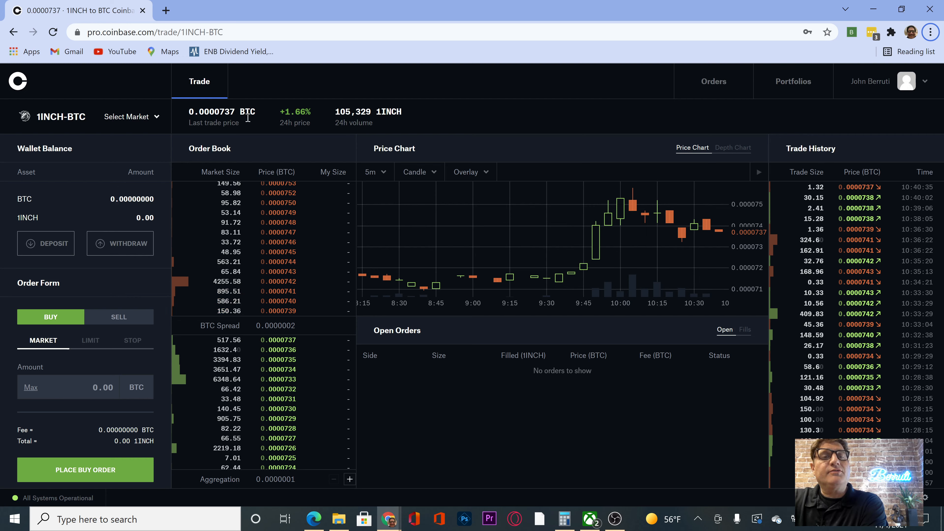
mouse_move(424, 443)
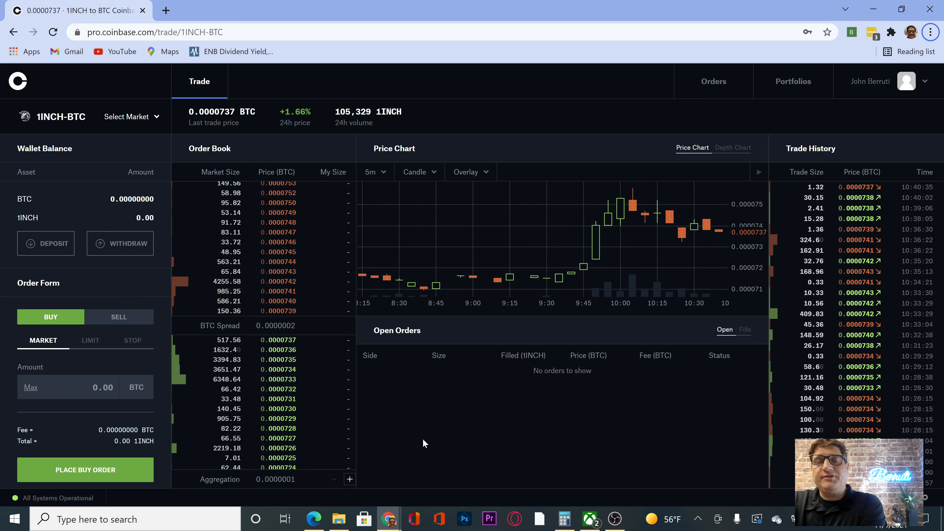
mouse_move(505, 426)
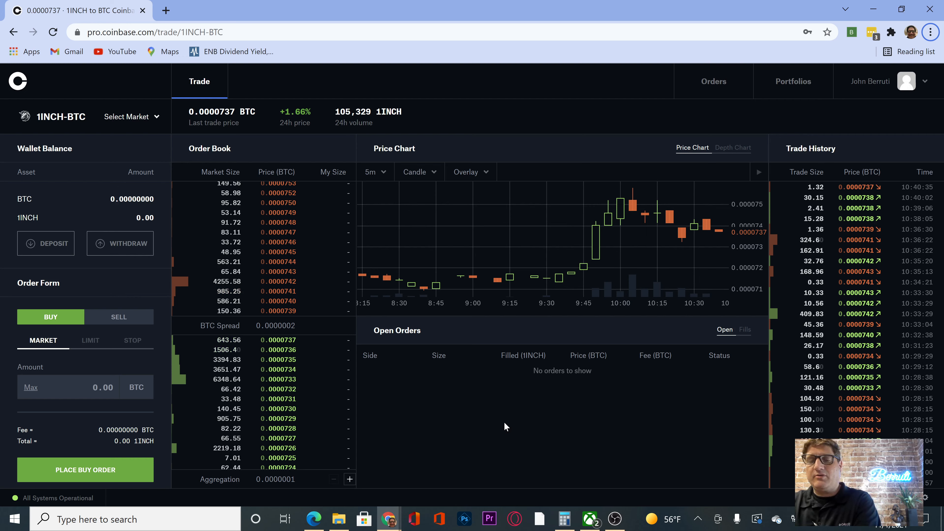